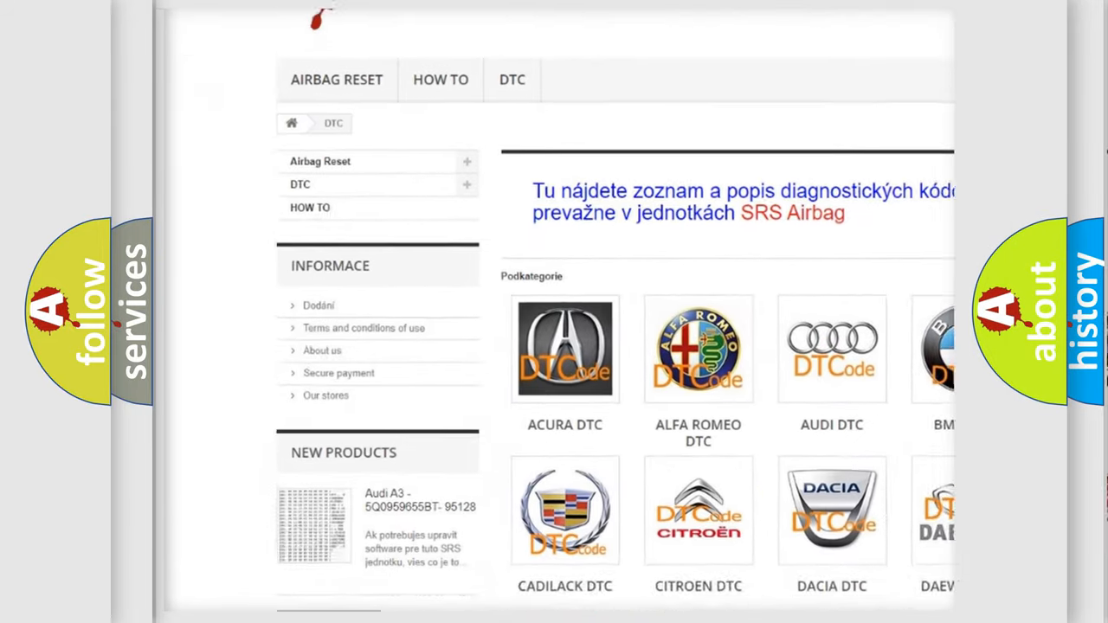
{"action": "scroll", "scroll_direction": "down", "scroll_amount": 3}
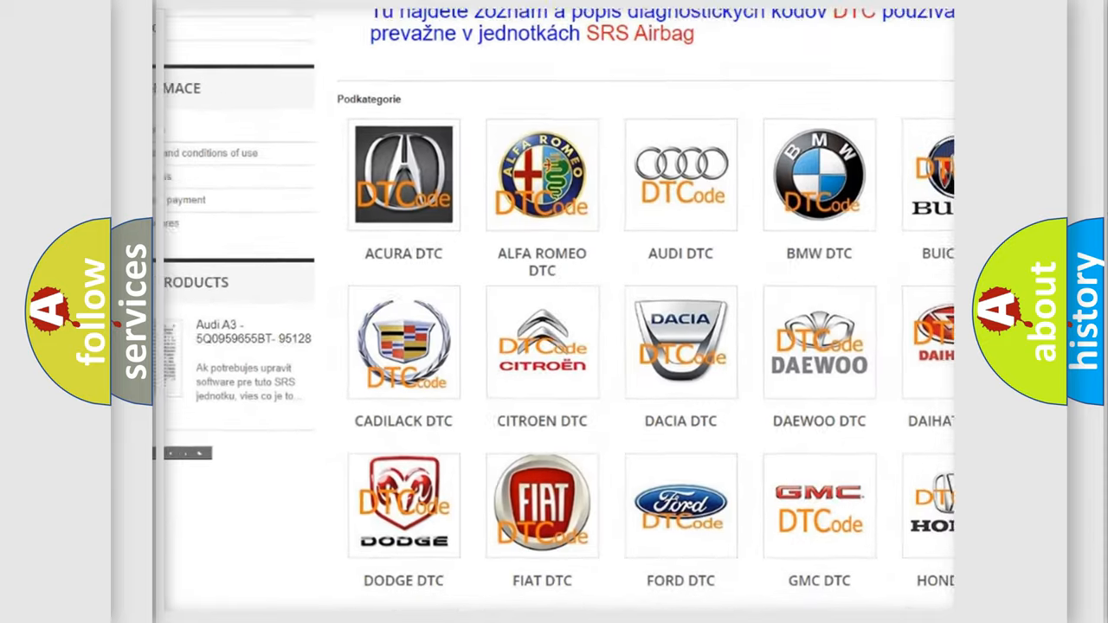
{"action": "scroll", "scroll_direction": "down", "scroll_amount": 3}
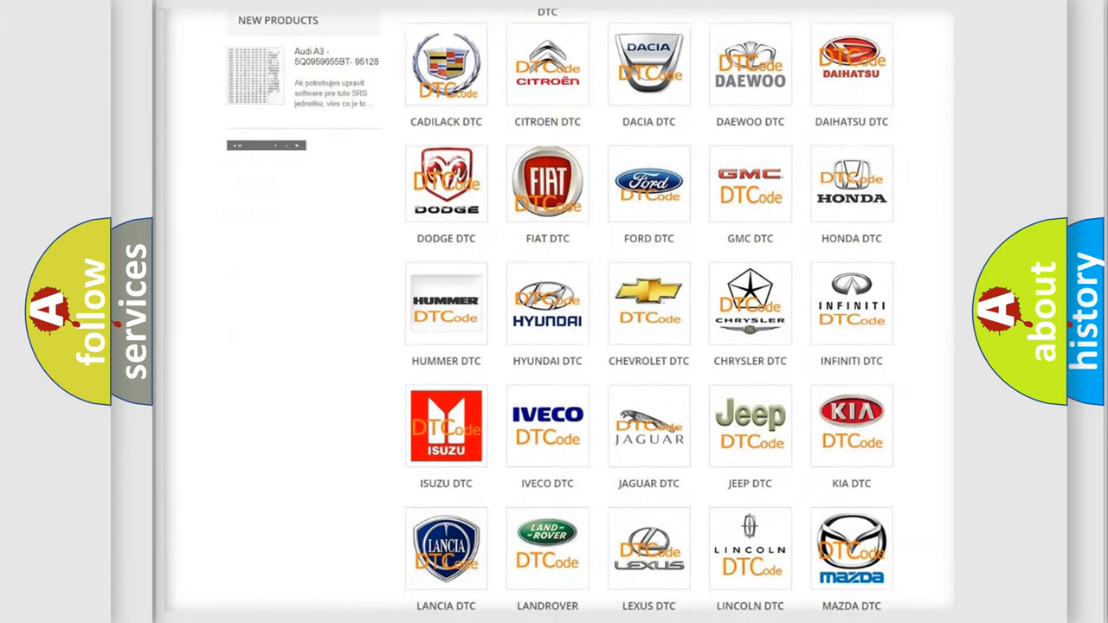
{"action": "scroll", "scroll_direction": "down", "scroll_amount": 3}
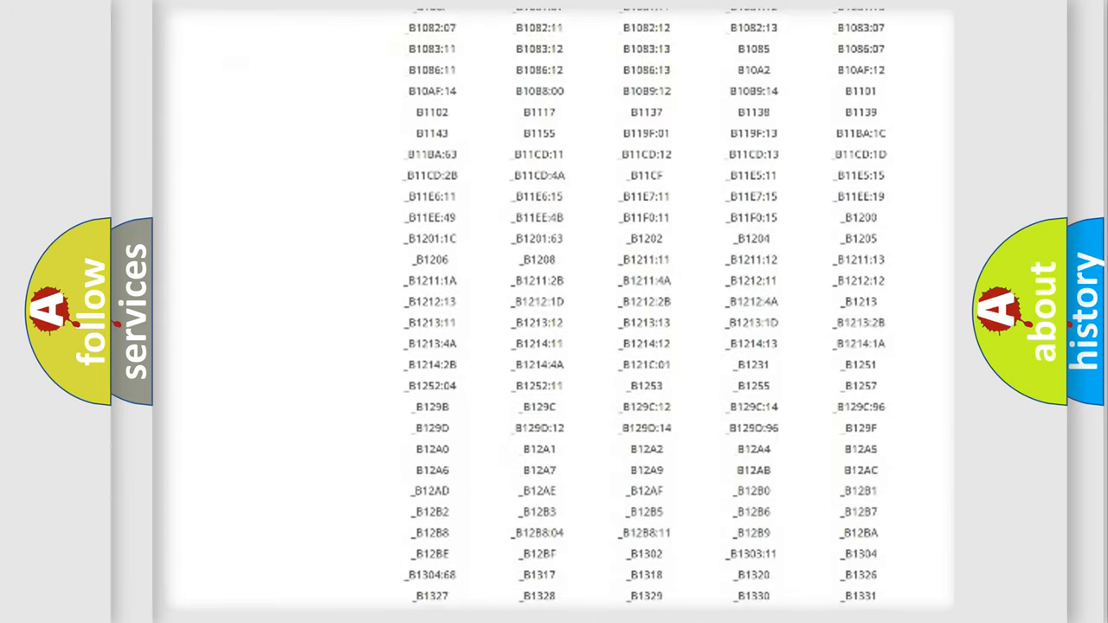
{"action": "scroll", "scroll_direction": "down", "scroll_amount": 3}
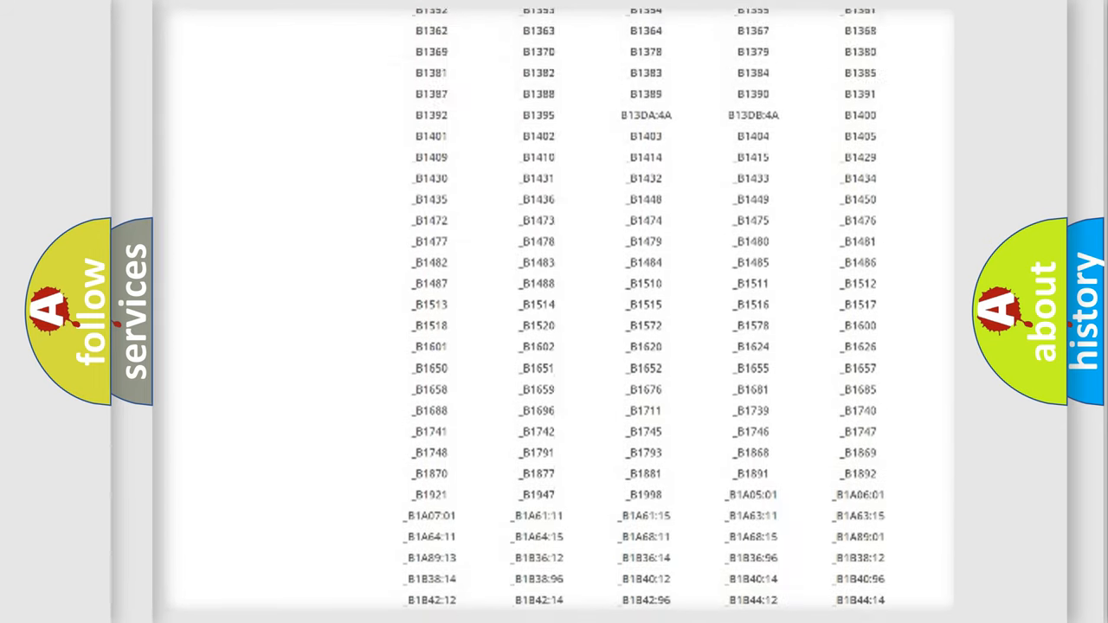
{"action": "scroll", "scroll_direction": "up", "scroll_amount": 3}
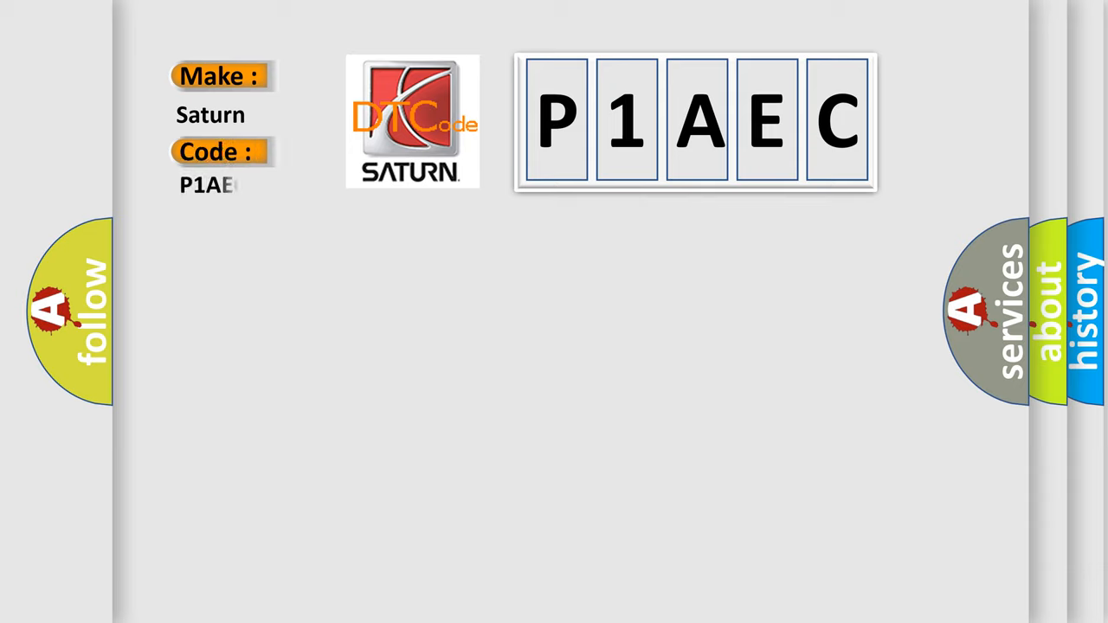
{"action": "type", "text": "C"}
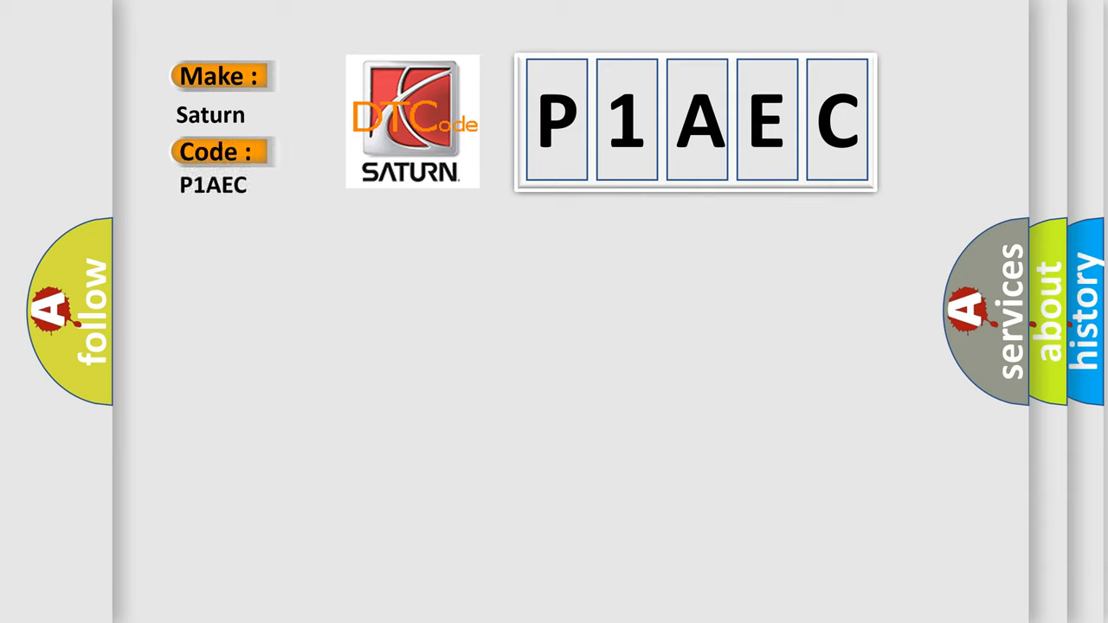